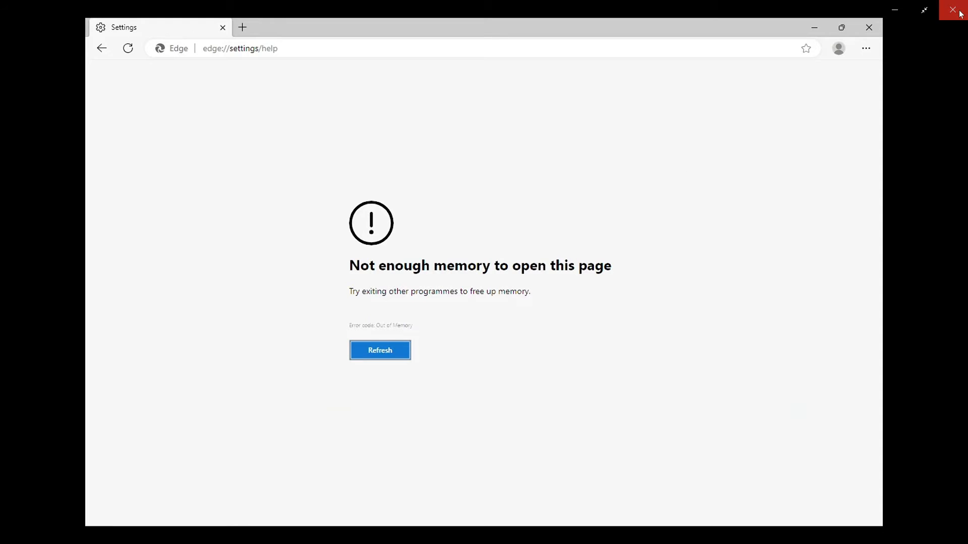
- Close the Edge window that failed with the not-enough-memory error
{"action": "left_click", "coordinate": [952, 9]}
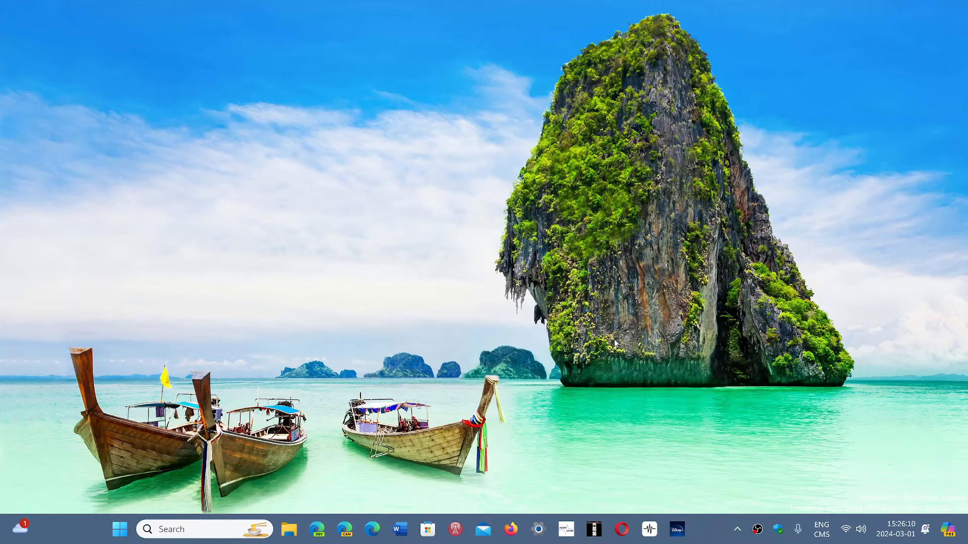
- Relaunch Edge from the taskbar and reach its Settings About page, dismissing the text pop-up
{"action": "left_click", "coordinate": [367, 528]}
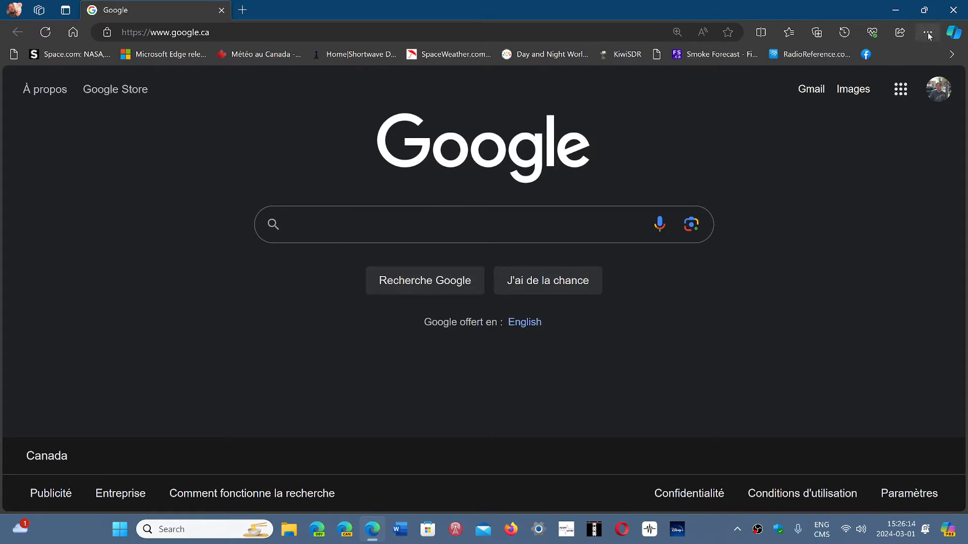
{"action": "left_click", "coordinate": [927, 32]}
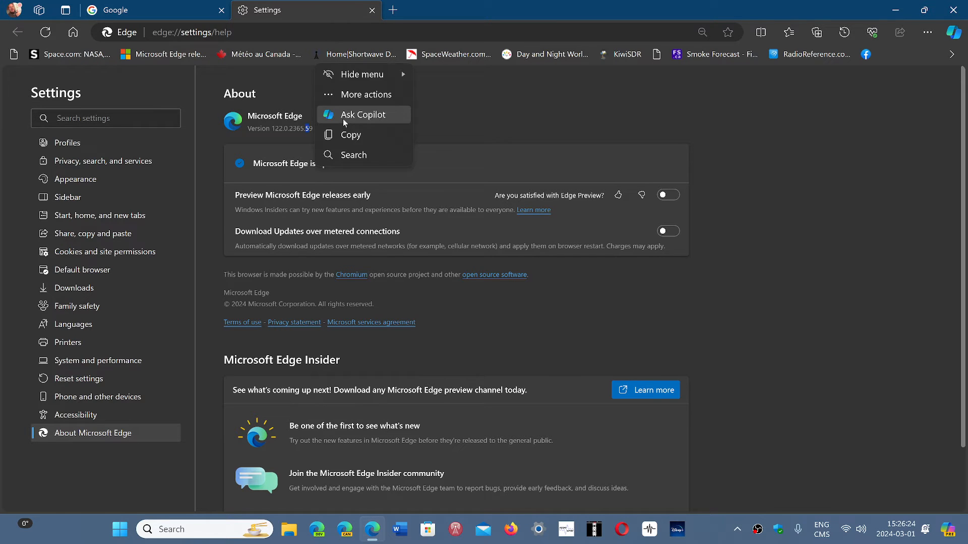
{"action": "left_click", "coordinate": [481, 117]}
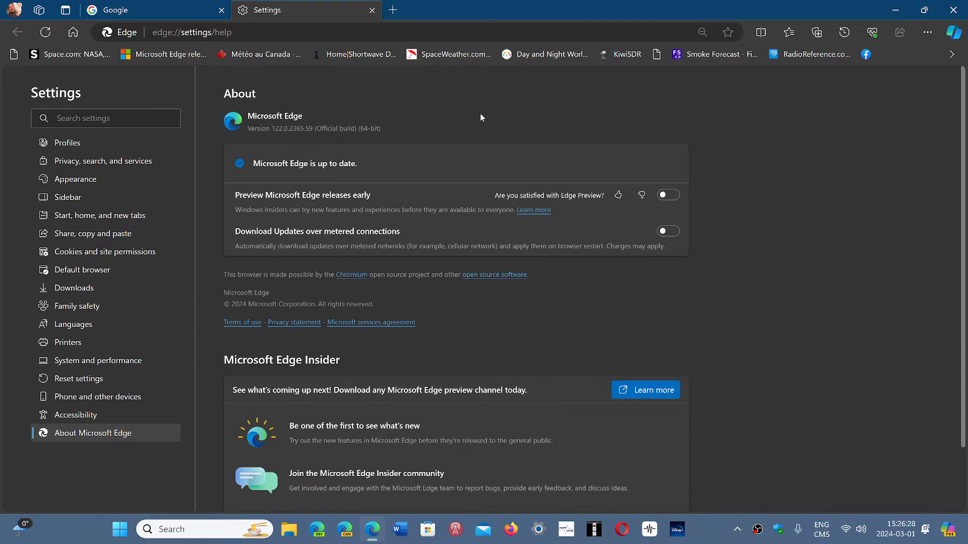
{"action": "mouse_move", "coordinate": [789, 198]}
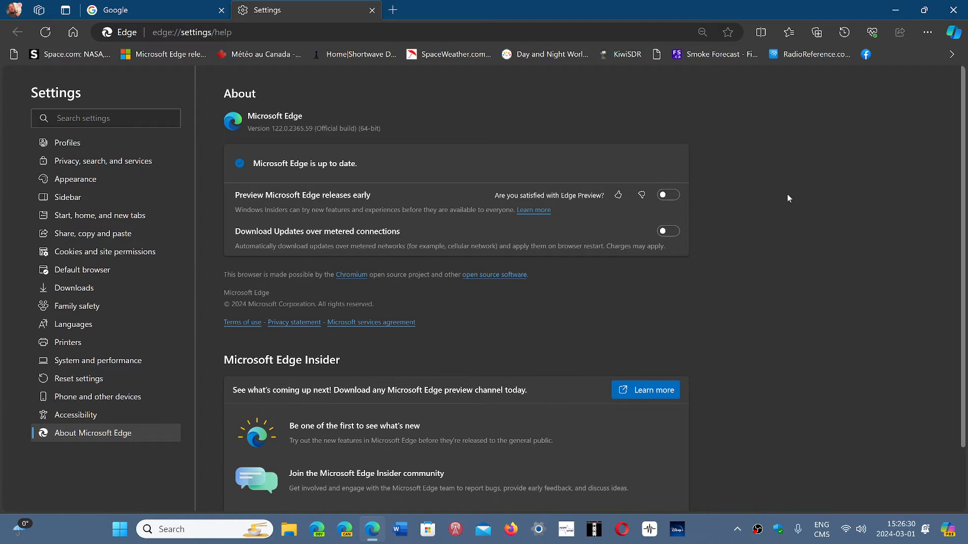
{"action": "mouse_move", "coordinate": [520, 58]}
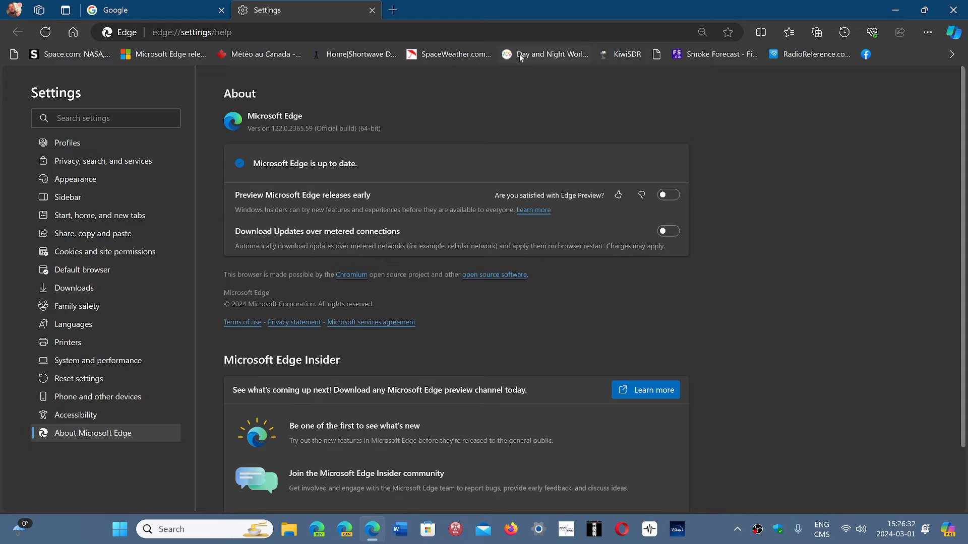
{"action": "mouse_move", "coordinate": [926, 31]}
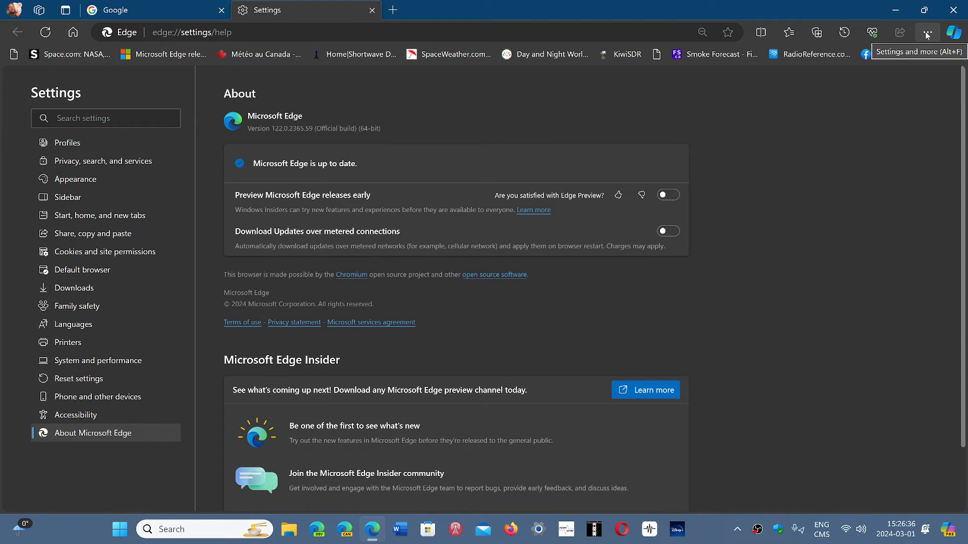
{"action": "left_click", "coordinate": [927, 32]}
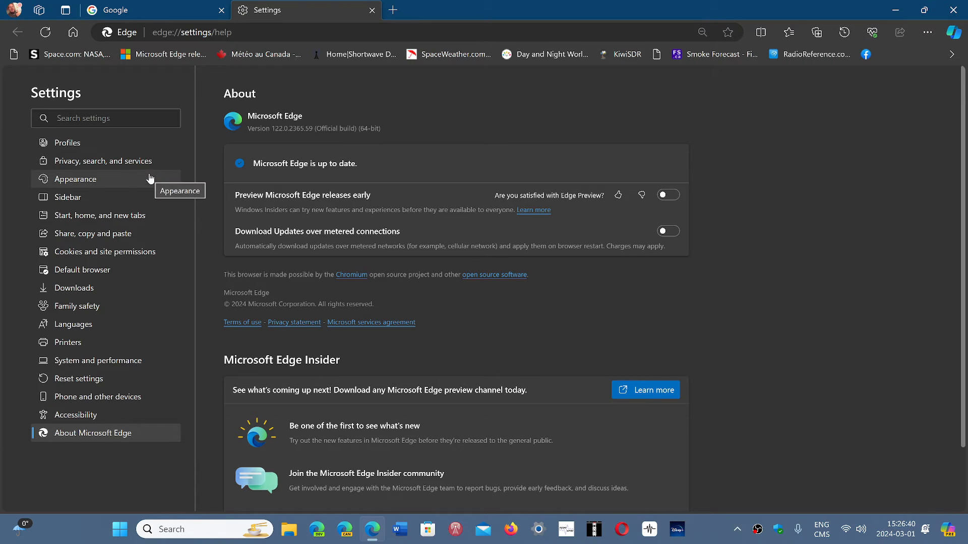
- In Privacy, search, and services, turn off 'Enhance your security on the web'
{"action": "left_click", "coordinate": [104, 160]}
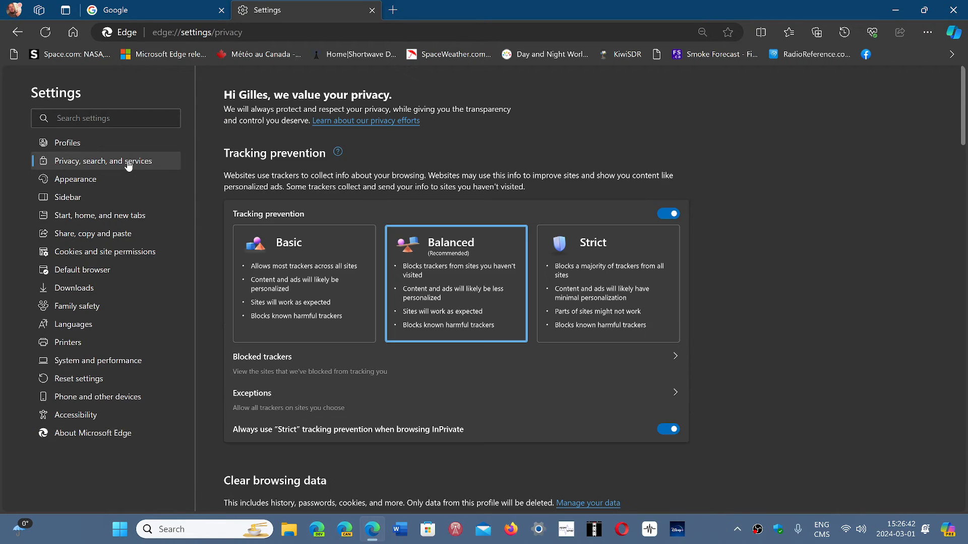
{"action": "mouse_move", "coordinate": [964, 146]}
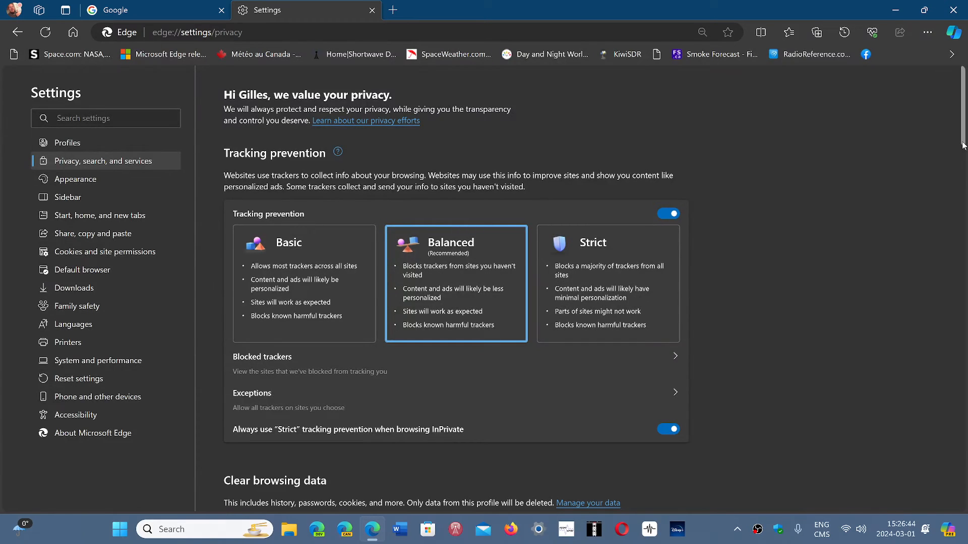
{"action": "scroll", "scroll_direction": "down", "scroll_amount": 3}
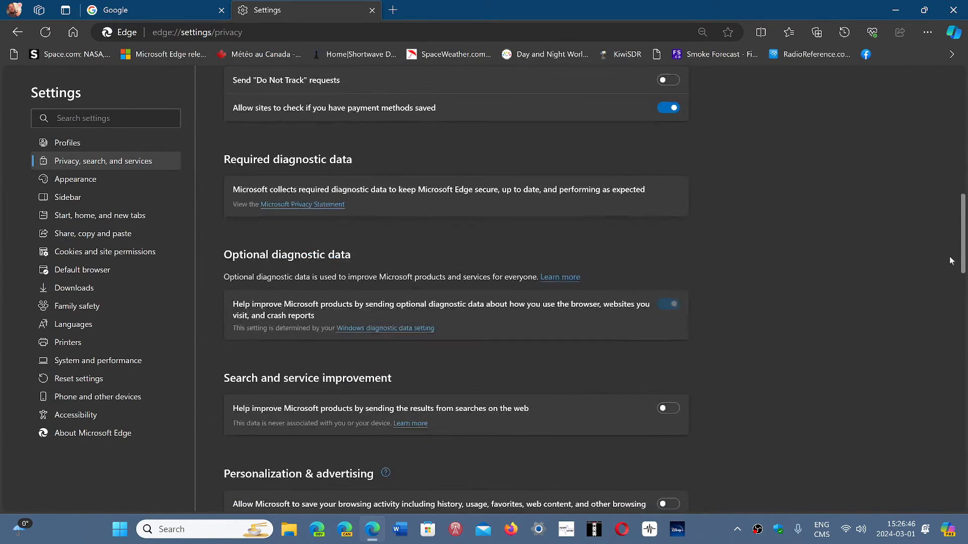
{"action": "scroll", "scroll_direction": "down", "scroll_amount": 3}
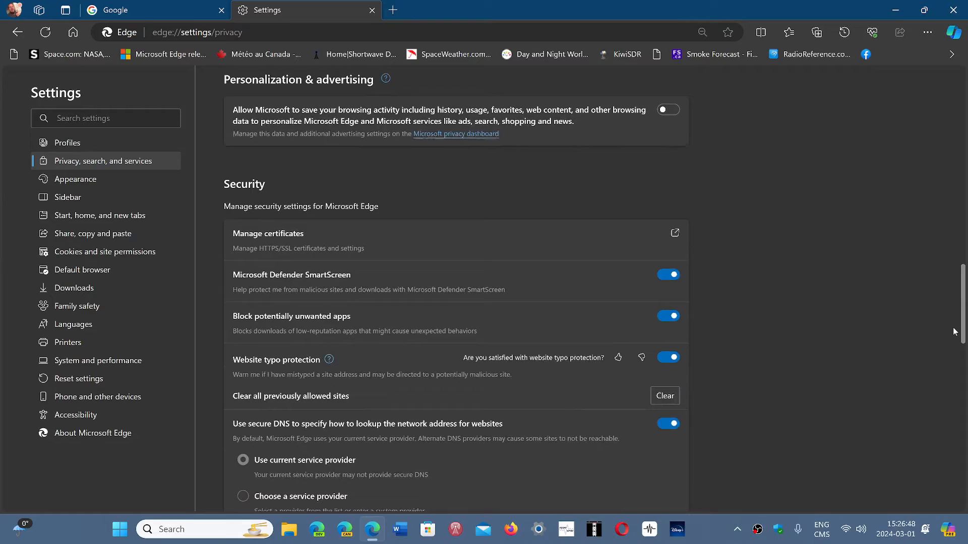
{"action": "scroll", "scroll_direction": "down", "scroll_amount": 3}
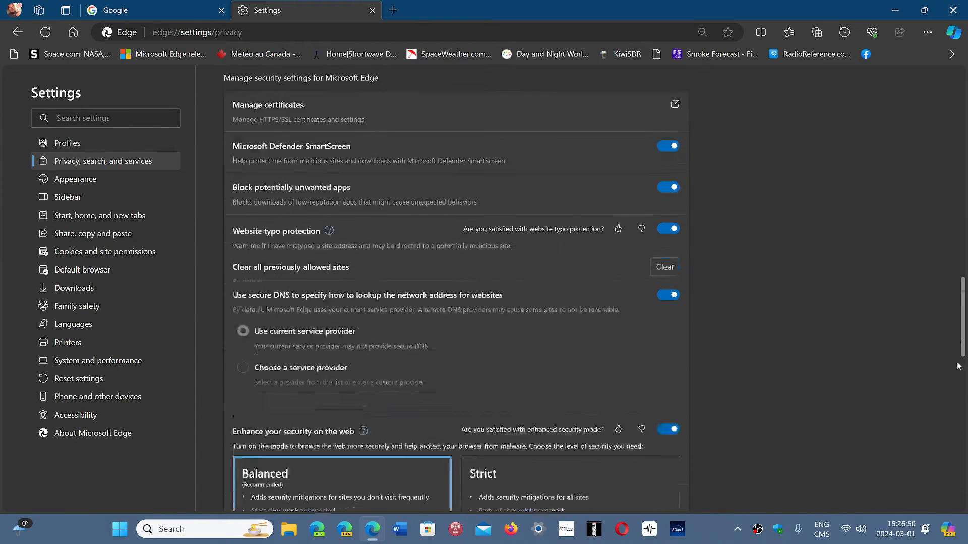
{"action": "scroll", "scroll_direction": "down", "scroll_amount": 3}
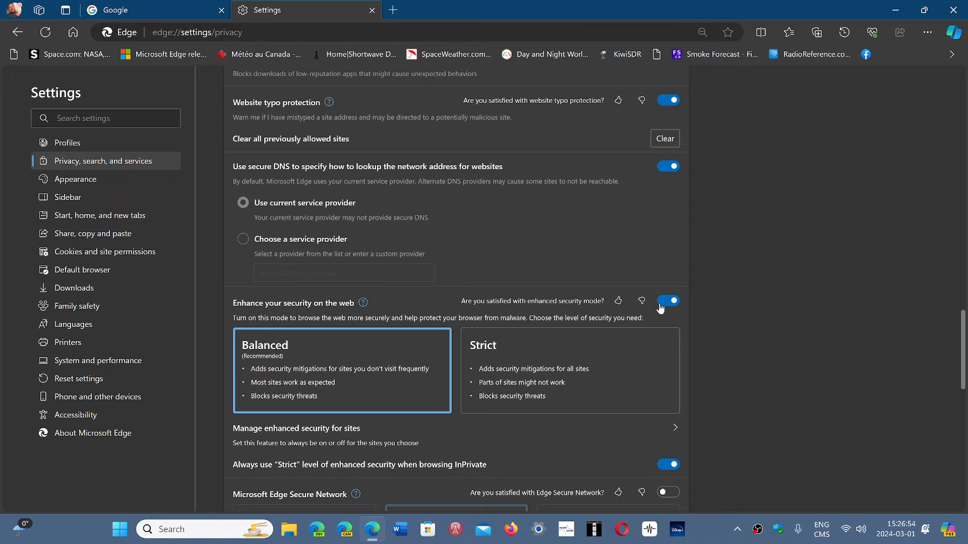
{"action": "mouse_move", "coordinate": [663, 308]}
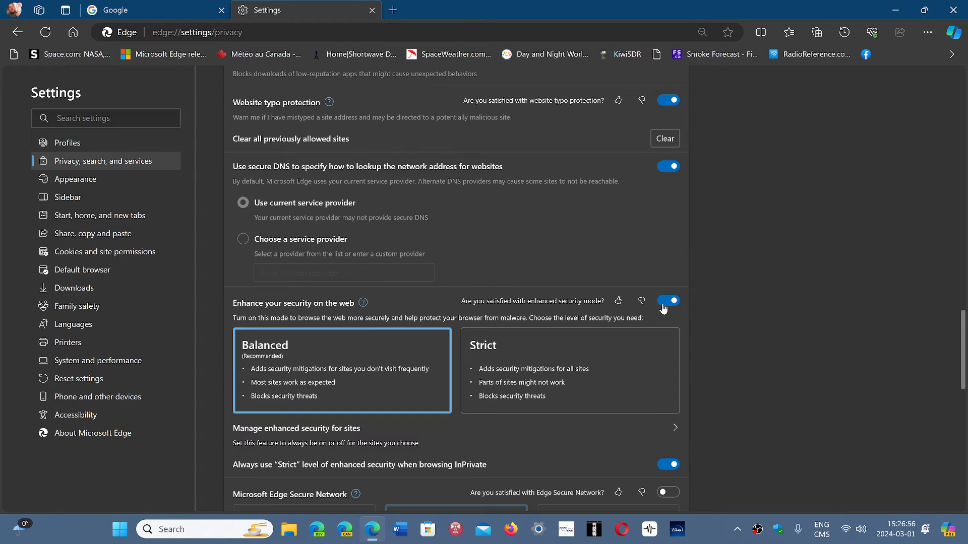
{"action": "left_click", "coordinate": [668, 301]}
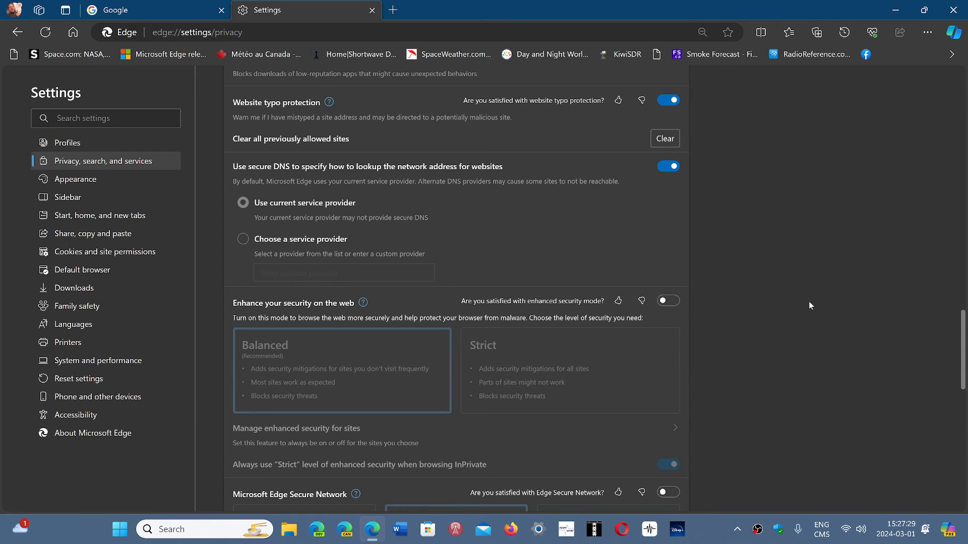
{"action": "mouse_move", "coordinate": [790, 300]}
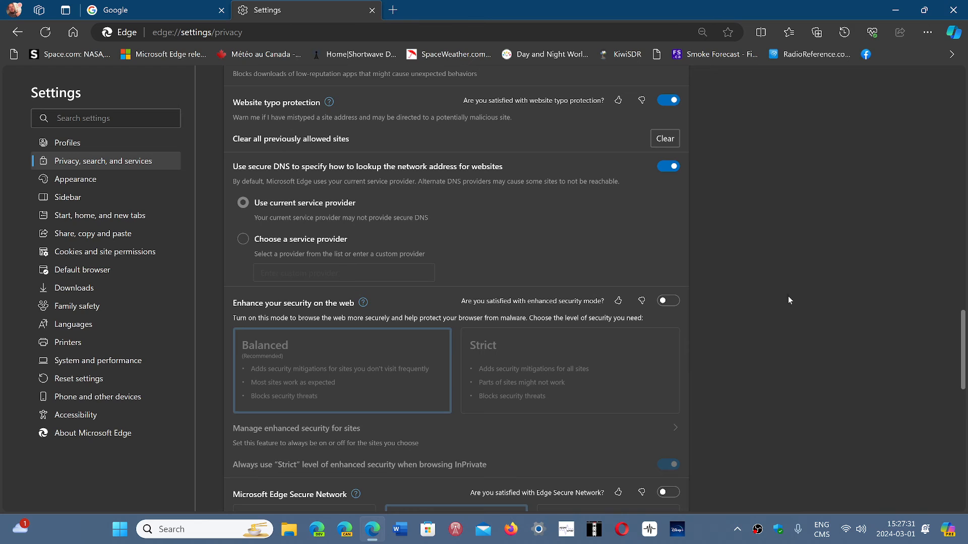
{"action": "mouse_move", "coordinate": [684, 307]}
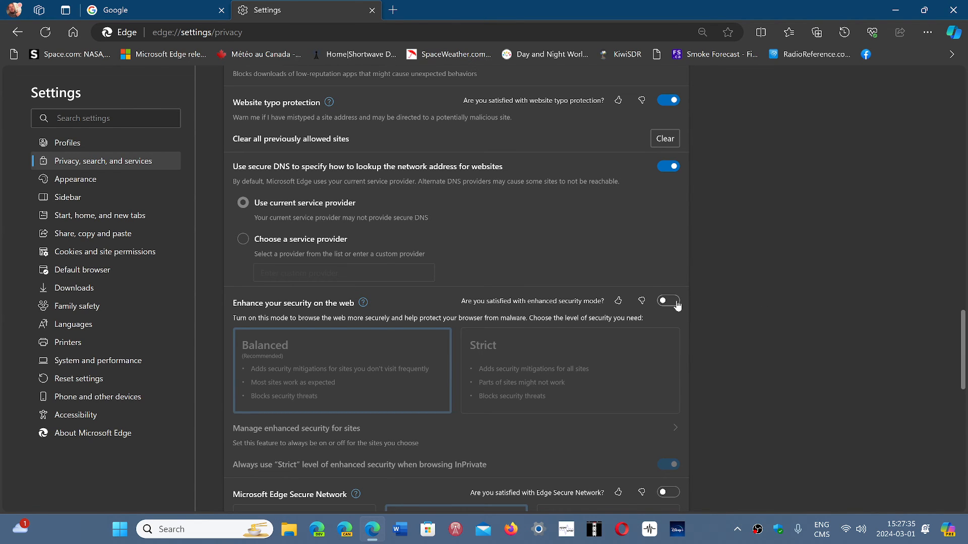
- Turn 'Enhance your security on the web' back on, restoring the Balanced level
{"action": "left_click", "coordinate": [668, 301]}
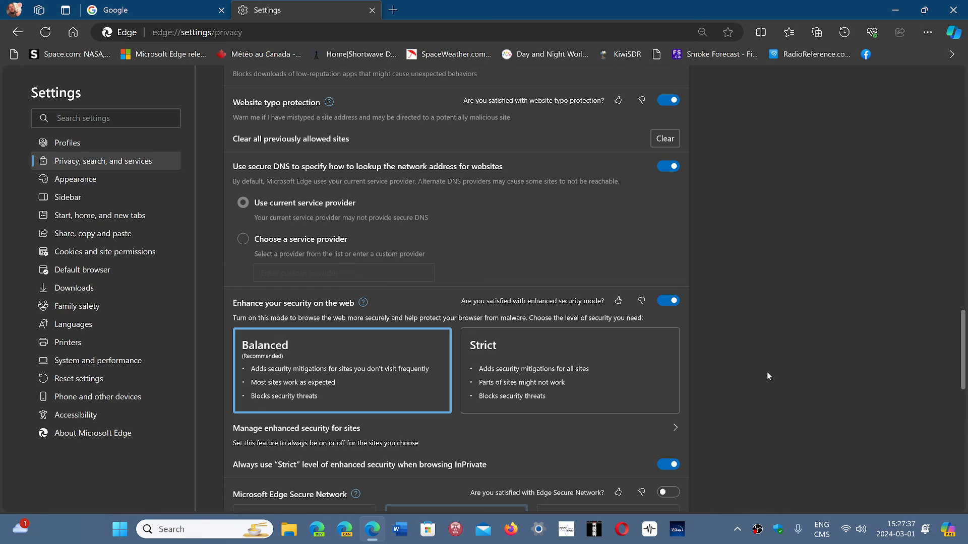
{"action": "mouse_move", "coordinate": [908, 71]}
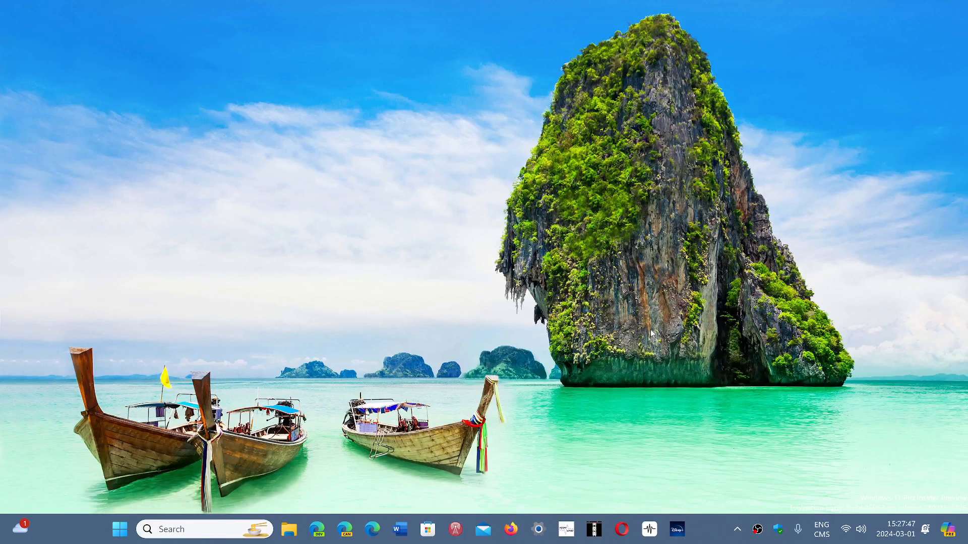
{"action": "mouse_move", "coordinate": [688, 451]}
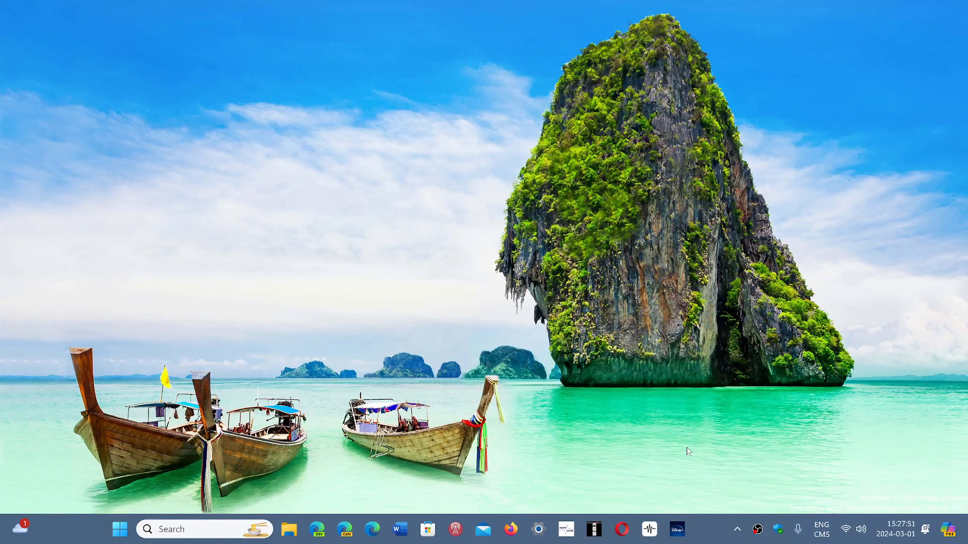
{"action": "mouse_move", "coordinate": [707, 532]}
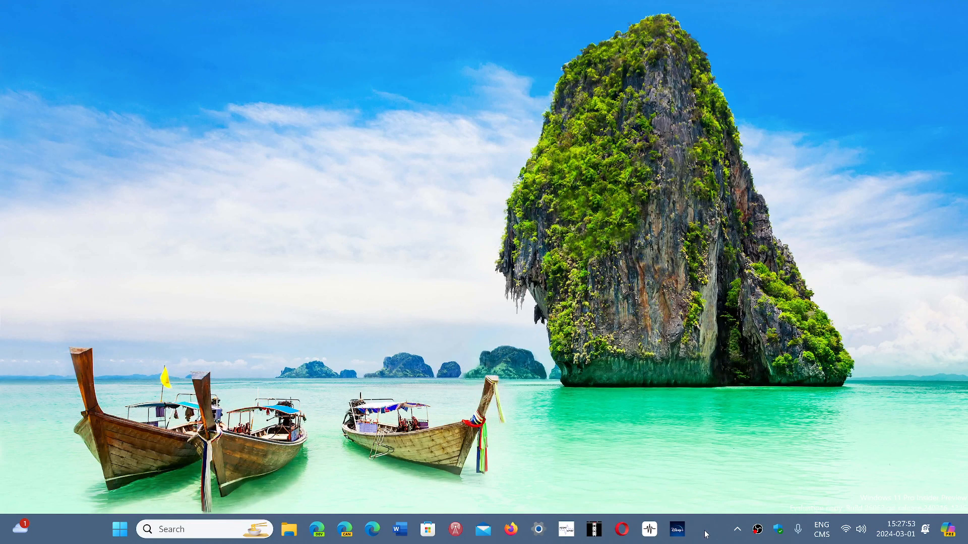